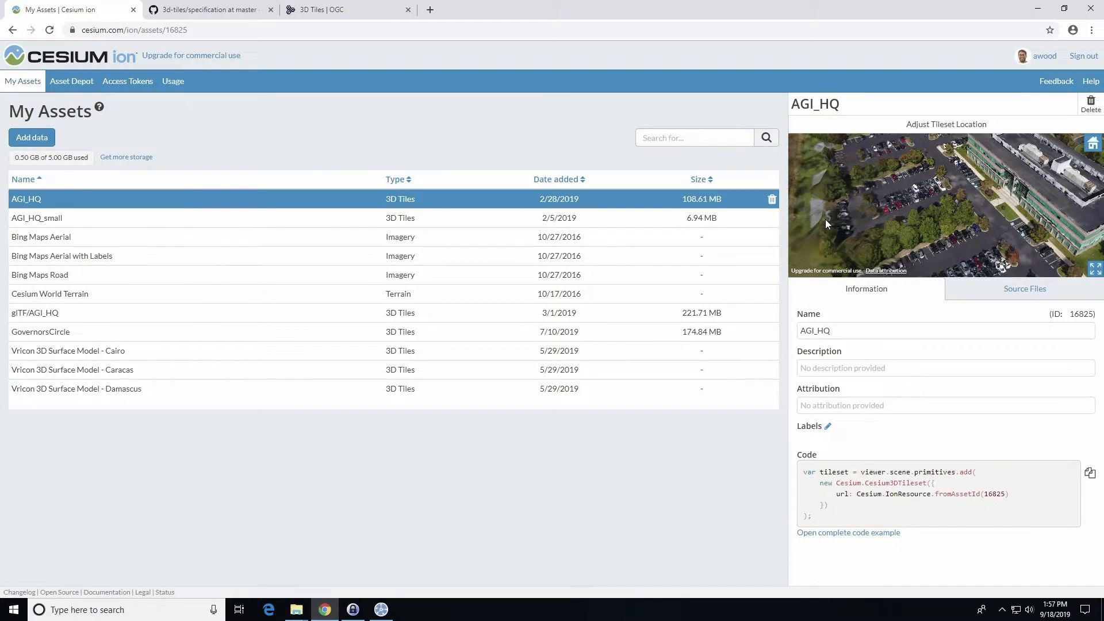
{"action": "mouse_move", "coordinate": [396, 218]}
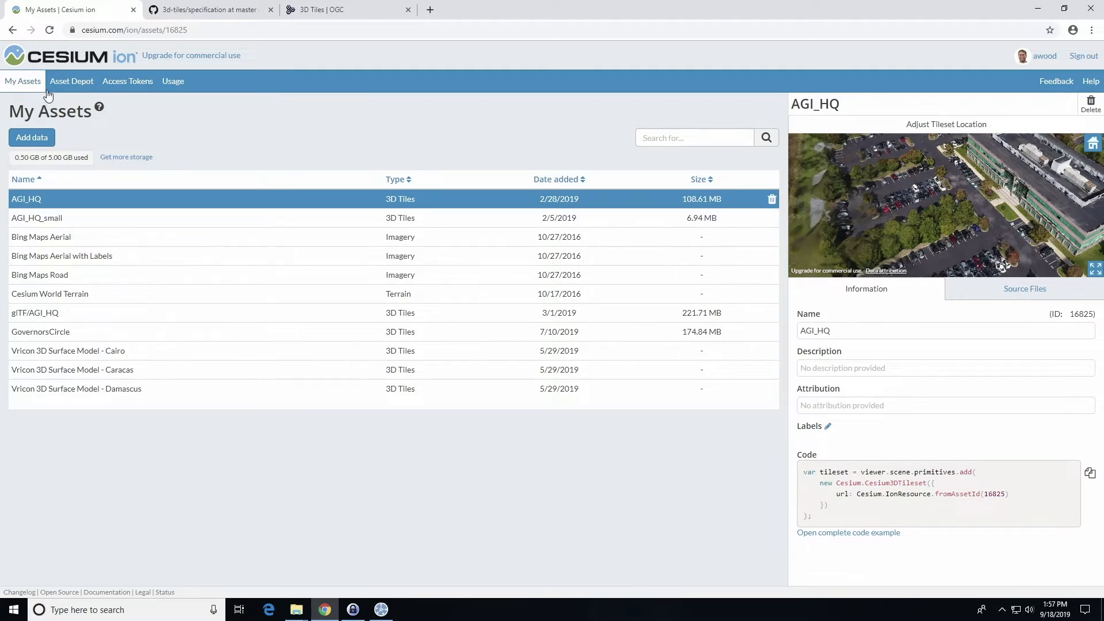
- Add the Vricon 3D Surface Model - Tehran from the Asset Depot and return to My Assets
{"action": "left_click", "coordinate": [71, 80]}
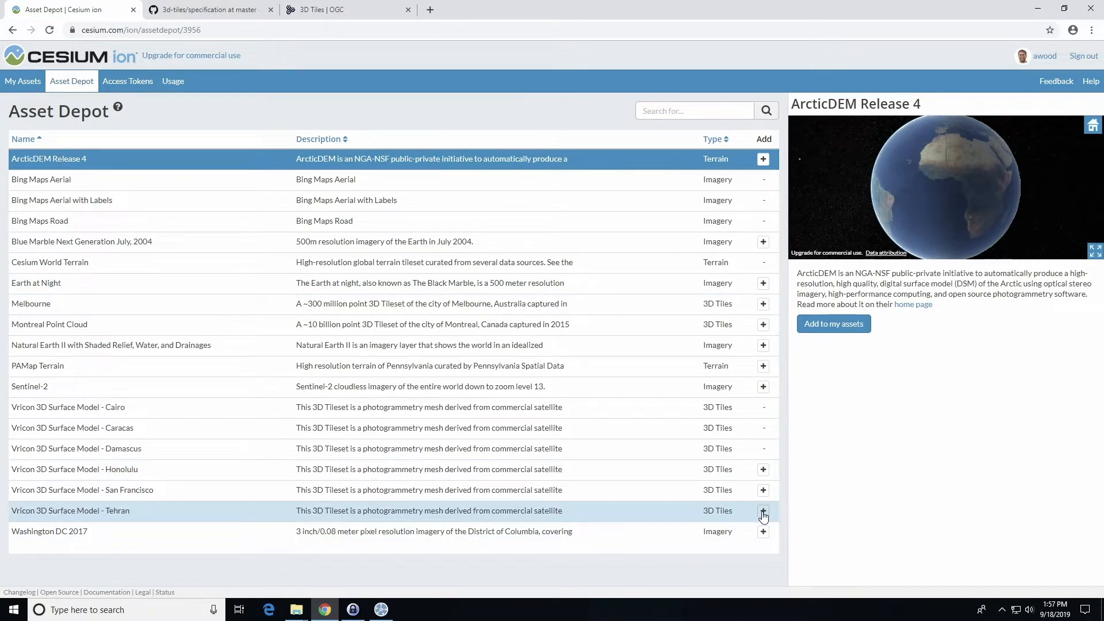
{"action": "left_click", "coordinate": [71, 511]}
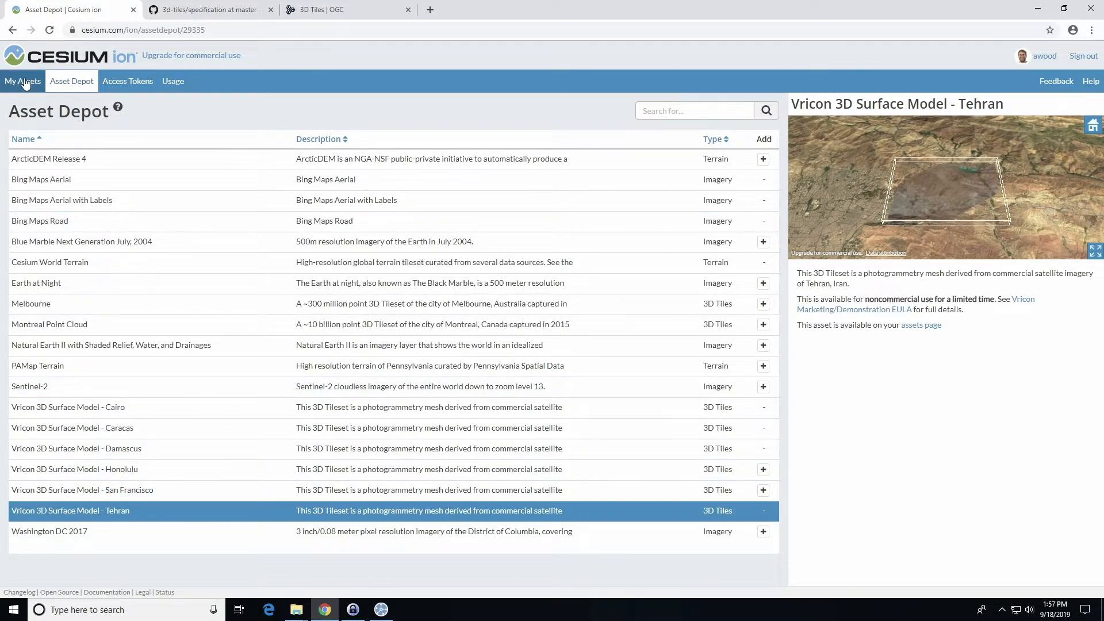
{"action": "left_click", "coordinate": [22, 80]}
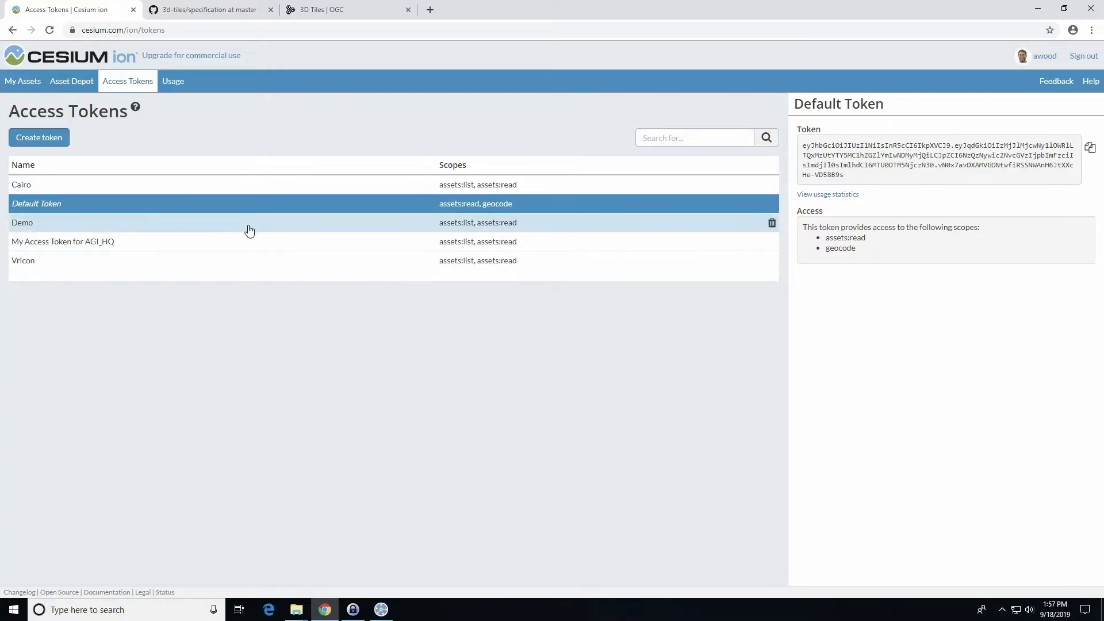
- Create token 'agi' with assets:list, no geocode, restricted to the AGI_HQ and Vricon Cairo assets
{"action": "left_click", "coordinate": [39, 137]}
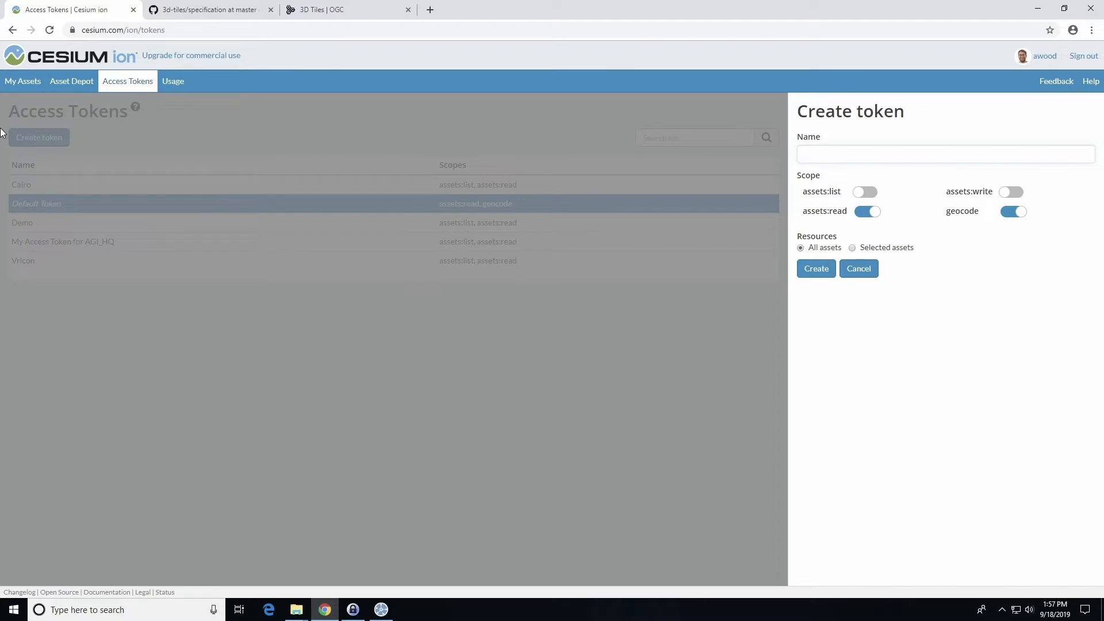
{"action": "type", "text": "a"}
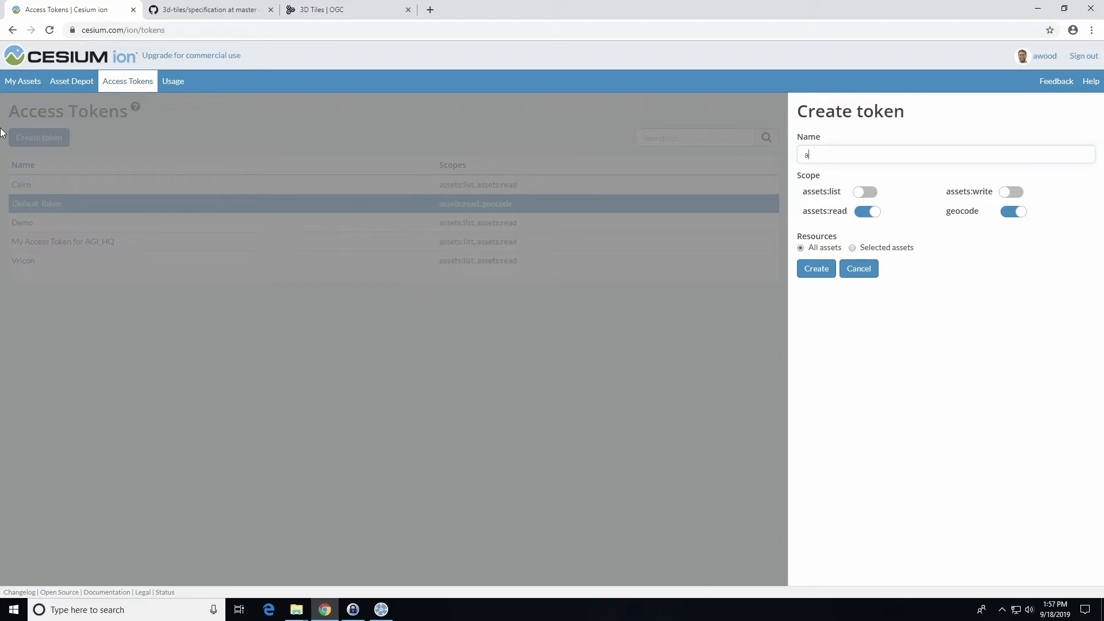
{"action": "type", "text": "gi"}
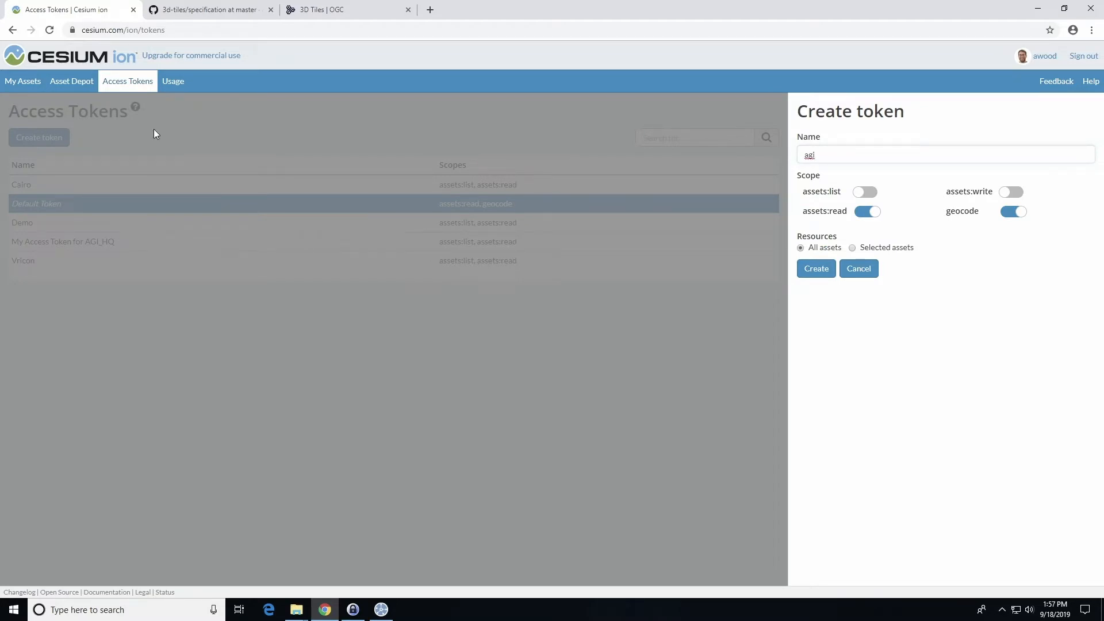
{"action": "left_click", "coordinate": [867, 191]}
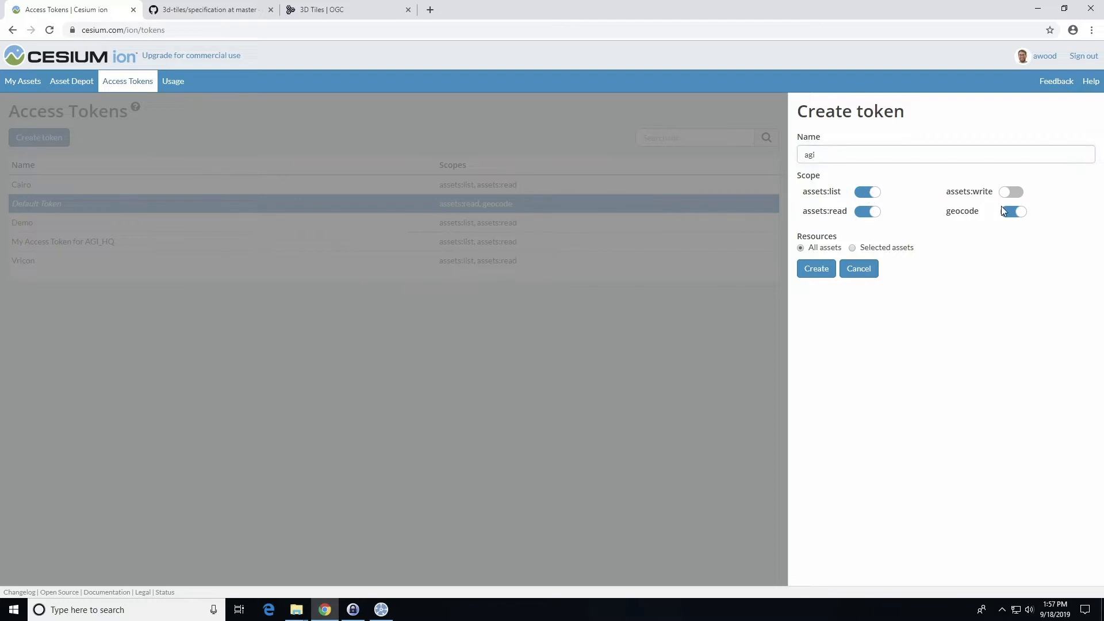
{"action": "left_click", "coordinate": [1011, 211]}
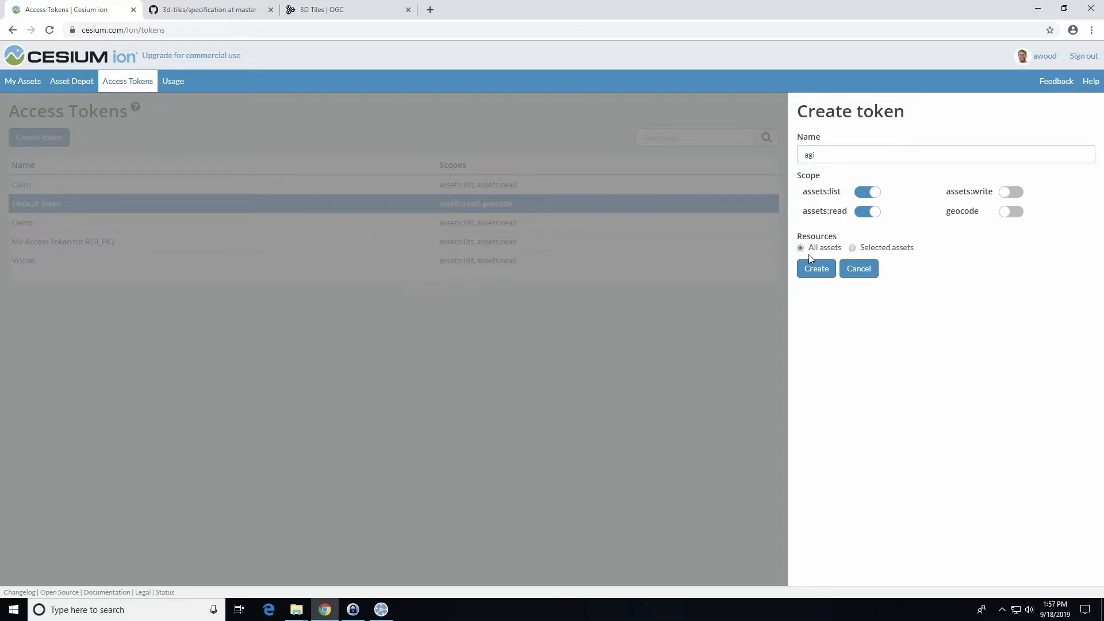
{"action": "left_click", "coordinate": [853, 248]}
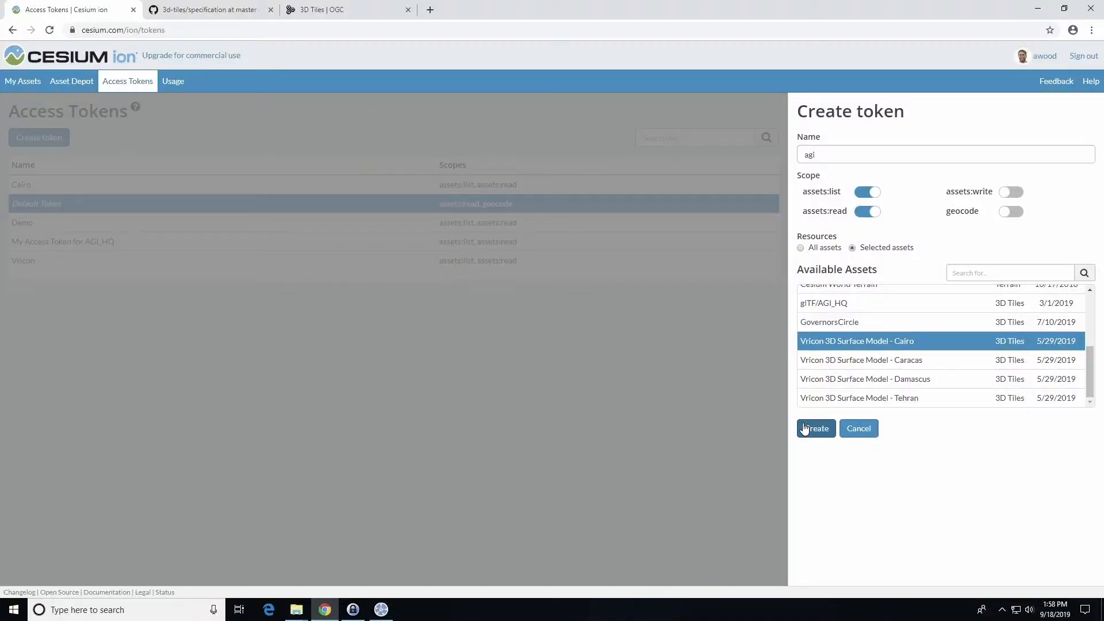
{"action": "left_click", "coordinate": [815, 428]}
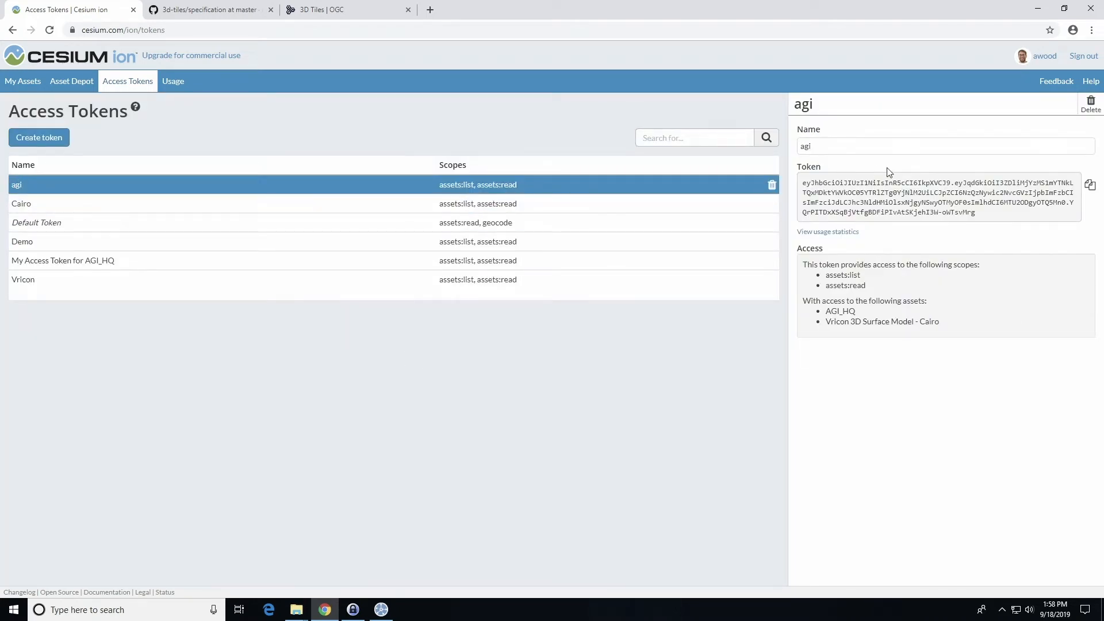
- Copy the agi token value to the clipboard and switch back to STK
{"action": "left_click", "coordinate": [1089, 184]}
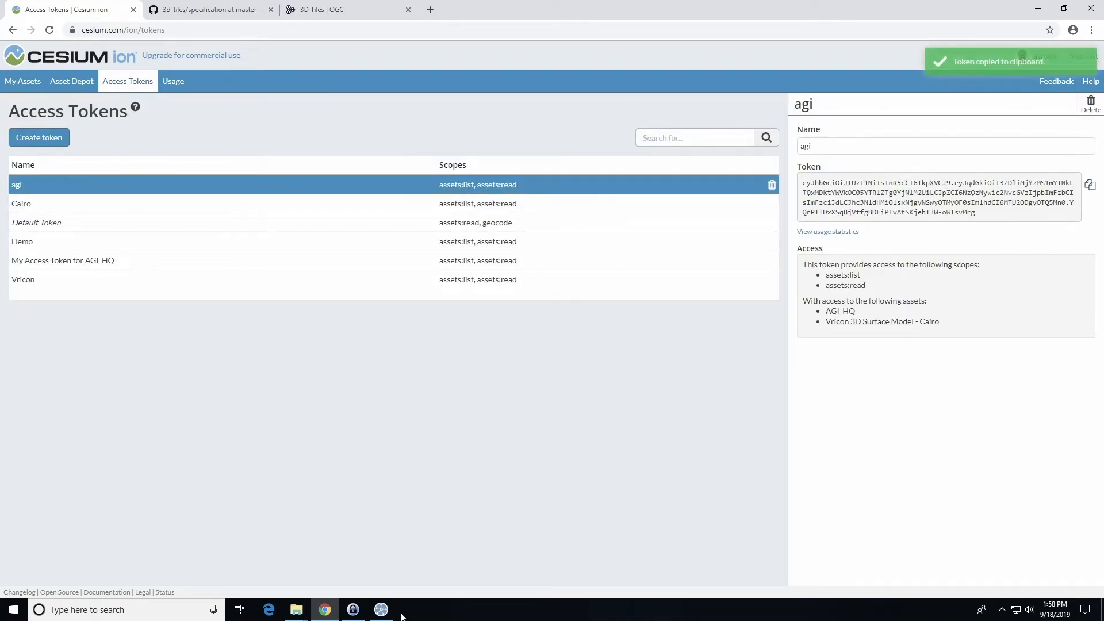
{"action": "left_click", "coordinate": [381, 609]}
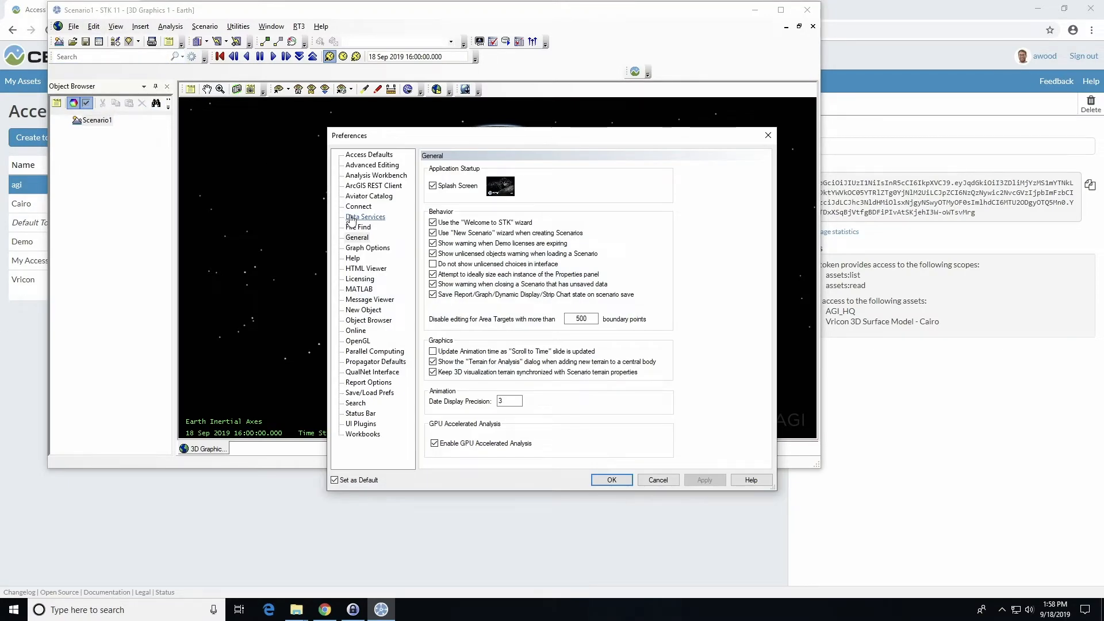
- Add a Cesium ion access token row named 'ADemo' in the Data Services preferences
{"action": "left_click", "coordinate": [364, 217]}
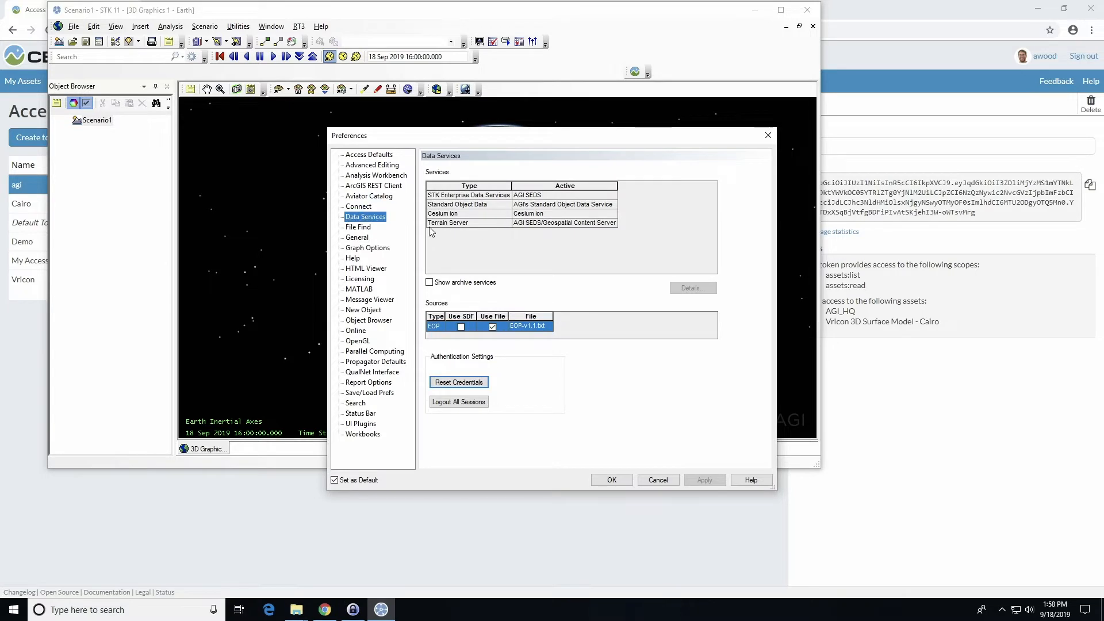
{"action": "left_click", "coordinate": [469, 214]}
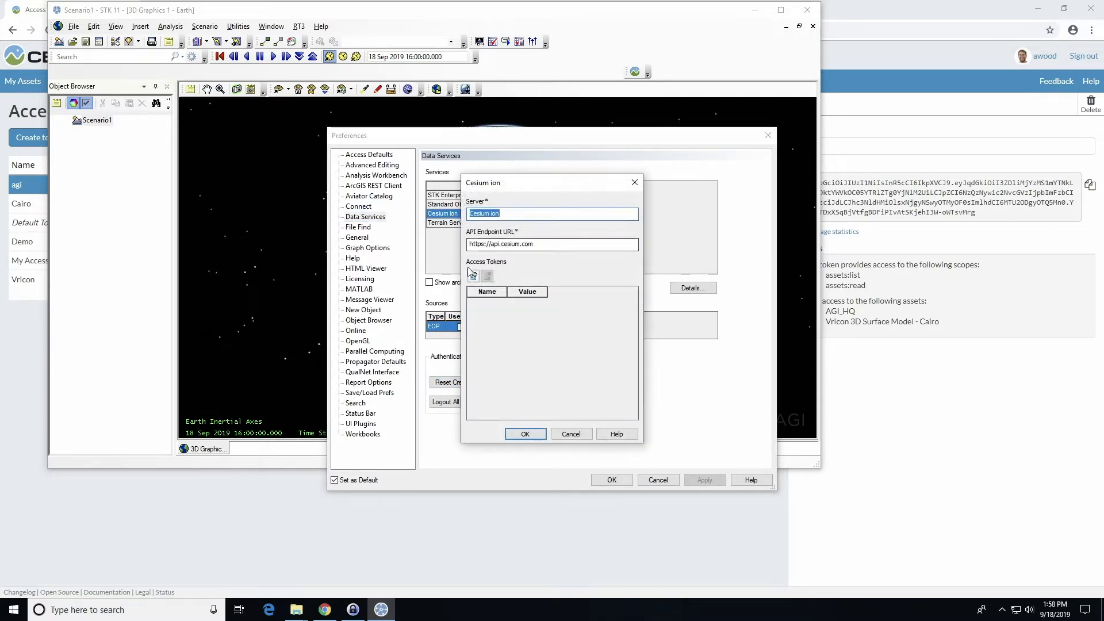
{"action": "left_click", "coordinate": [474, 275]}
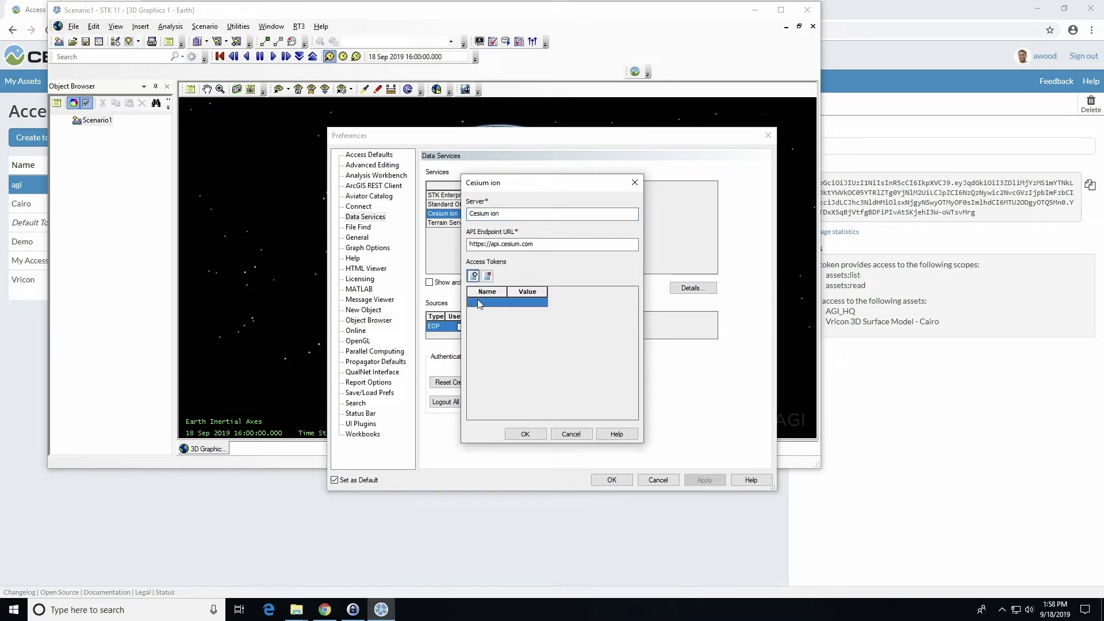
{"action": "left_click", "coordinate": [527, 303]}
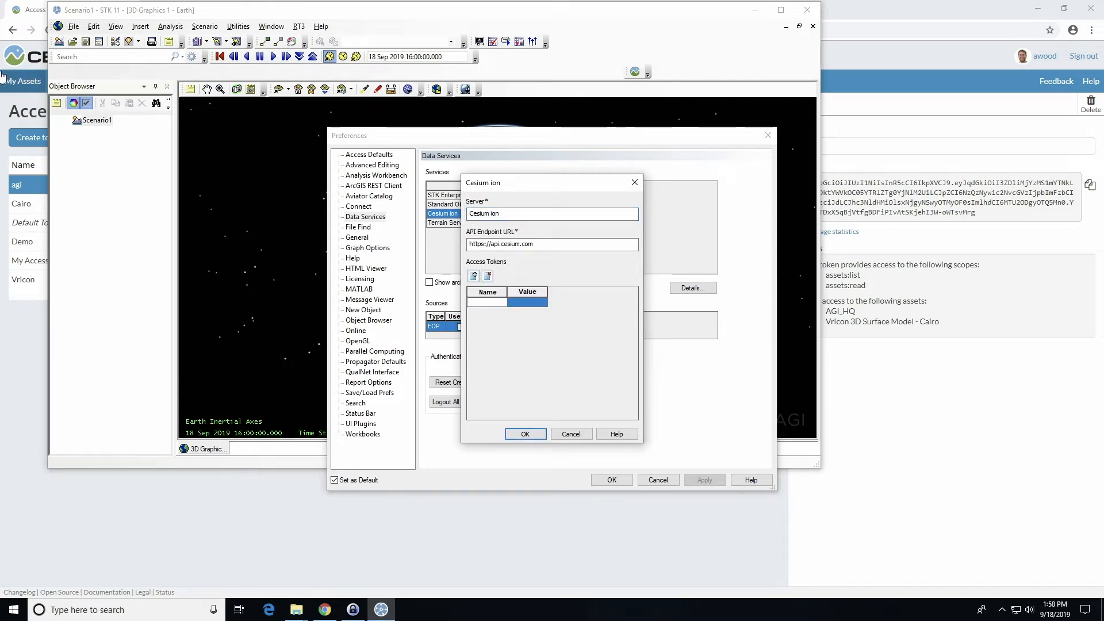
{"action": "type", "text": "A"}
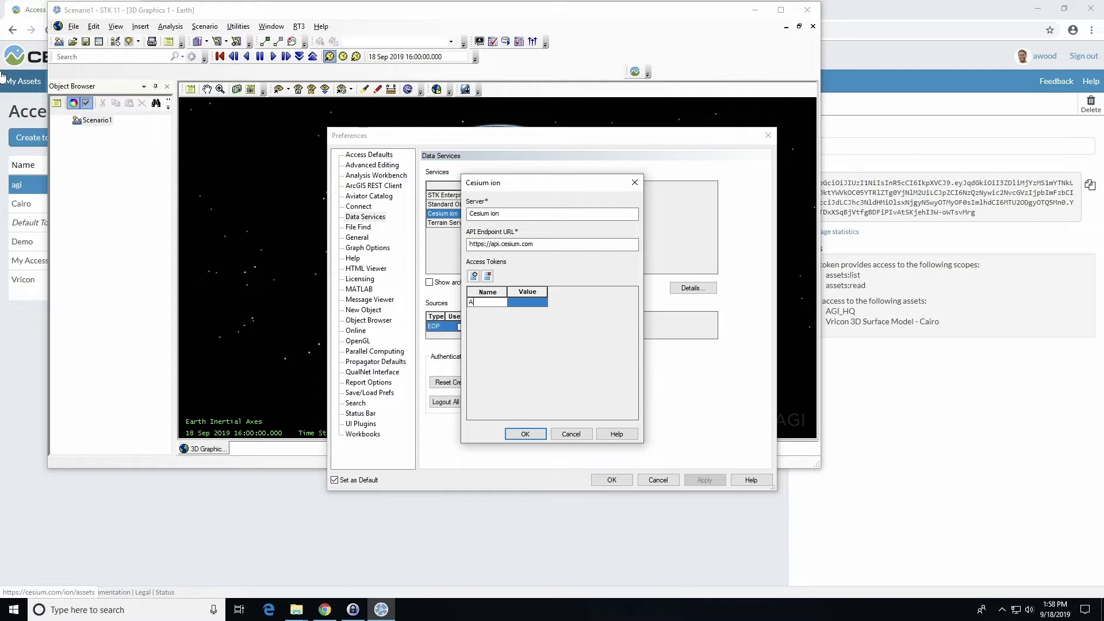
{"action": "type", "text": "Demo"}
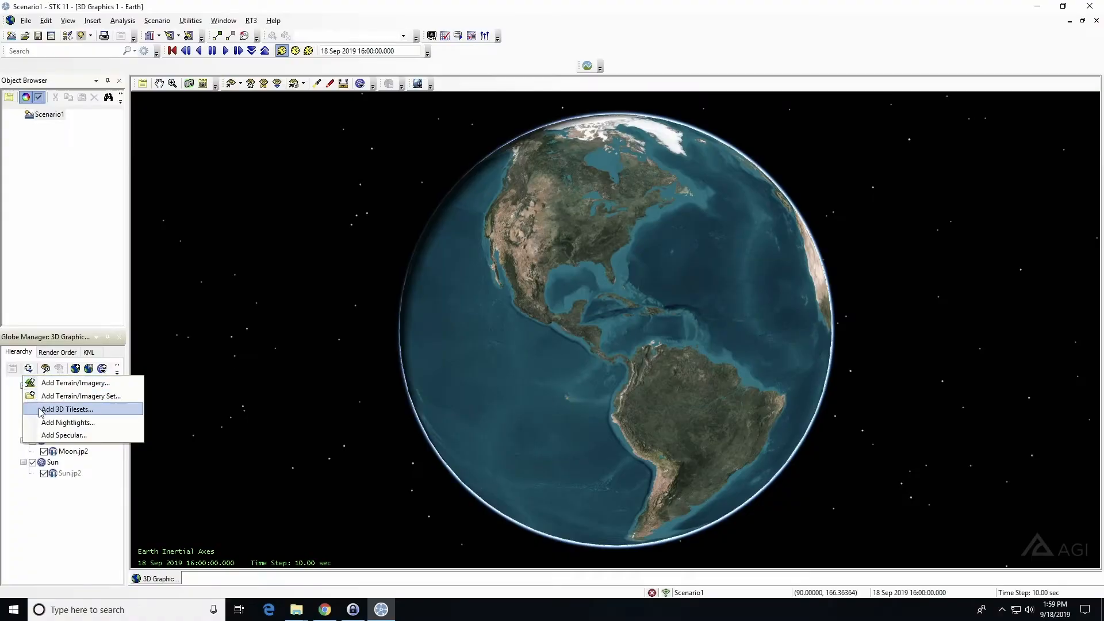
- Start adding hosted 3D tilesets from the Globe Manager and dismiss the SEDS login prompt
{"action": "left_click", "coordinate": [67, 409]}
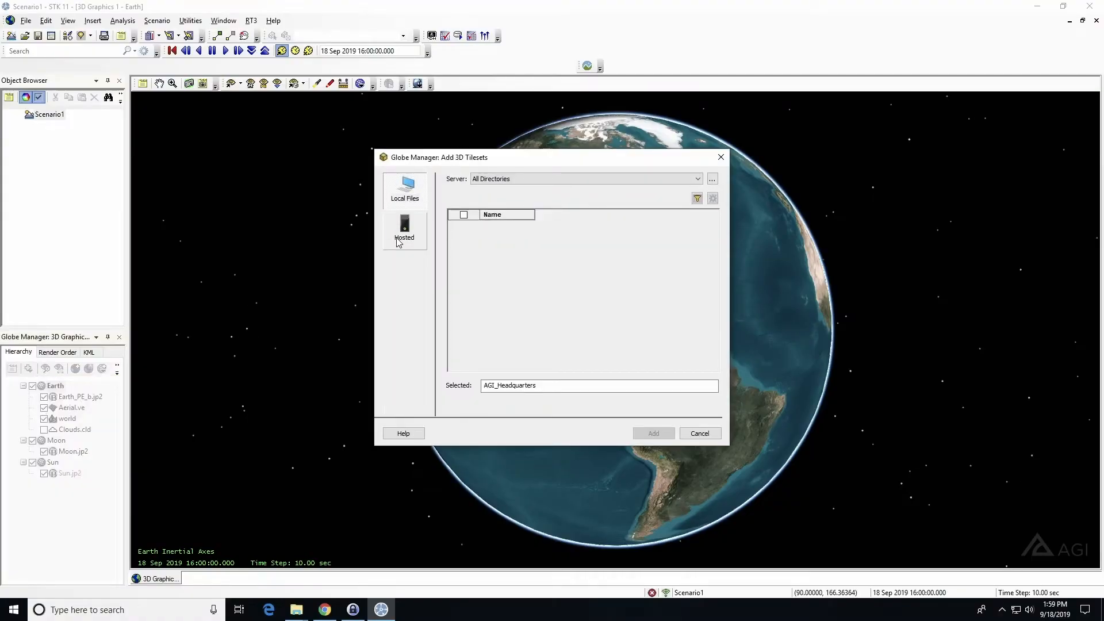
{"action": "left_click", "coordinate": [404, 230]}
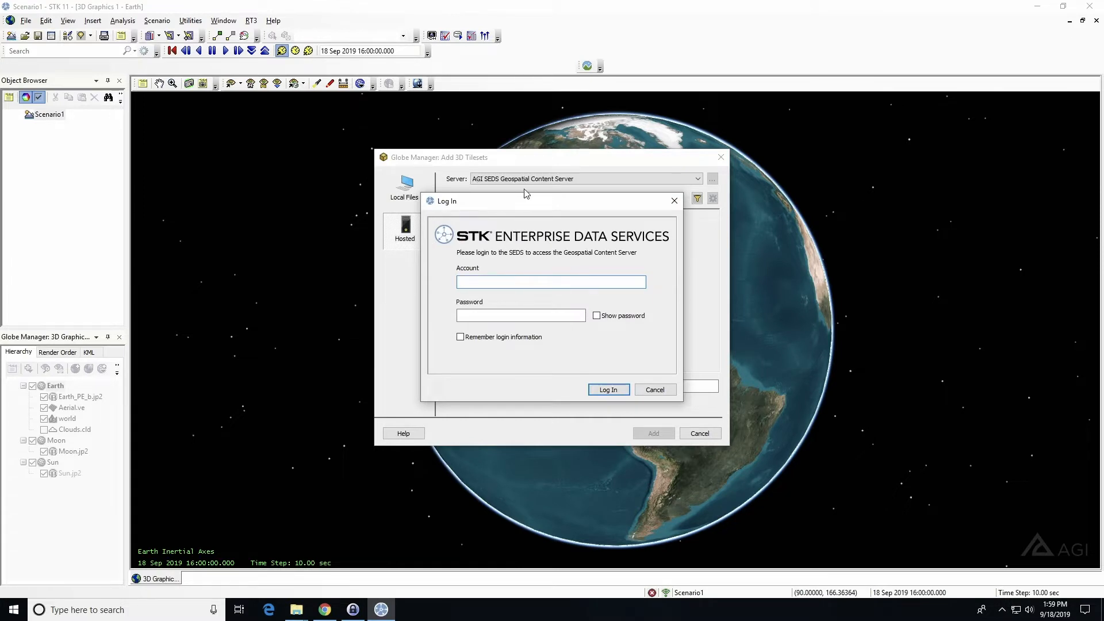
{"action": "mouse_move", "coordinate": [588, 244]}
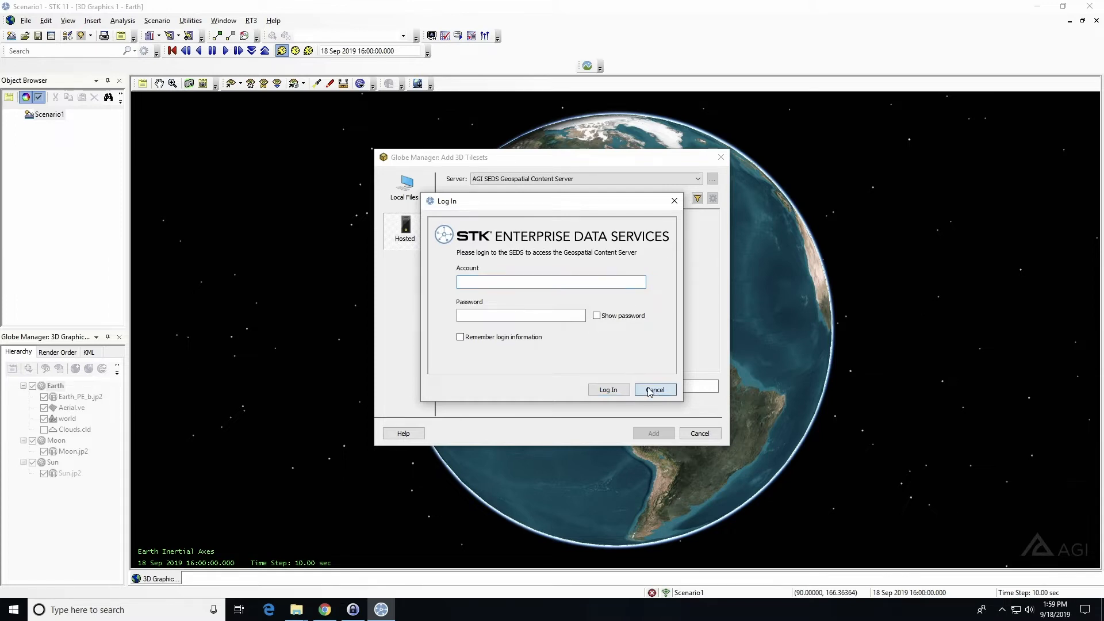
{"action": "left_click", "coordinate": [654, 390]}
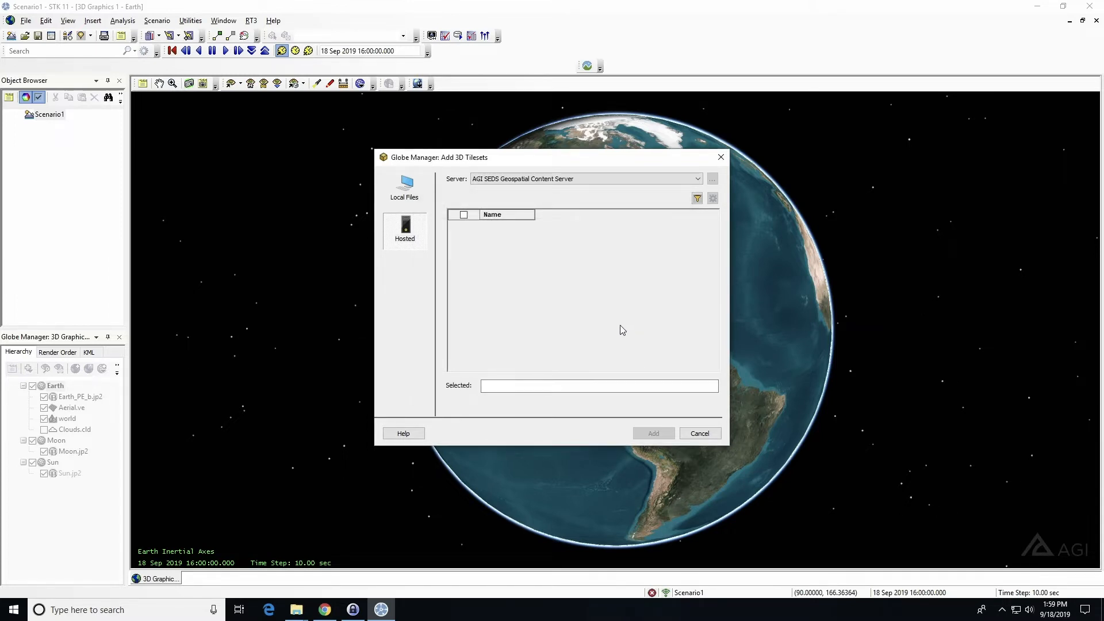
{"action": "mouse_move", "coordinate": [497, 235]}
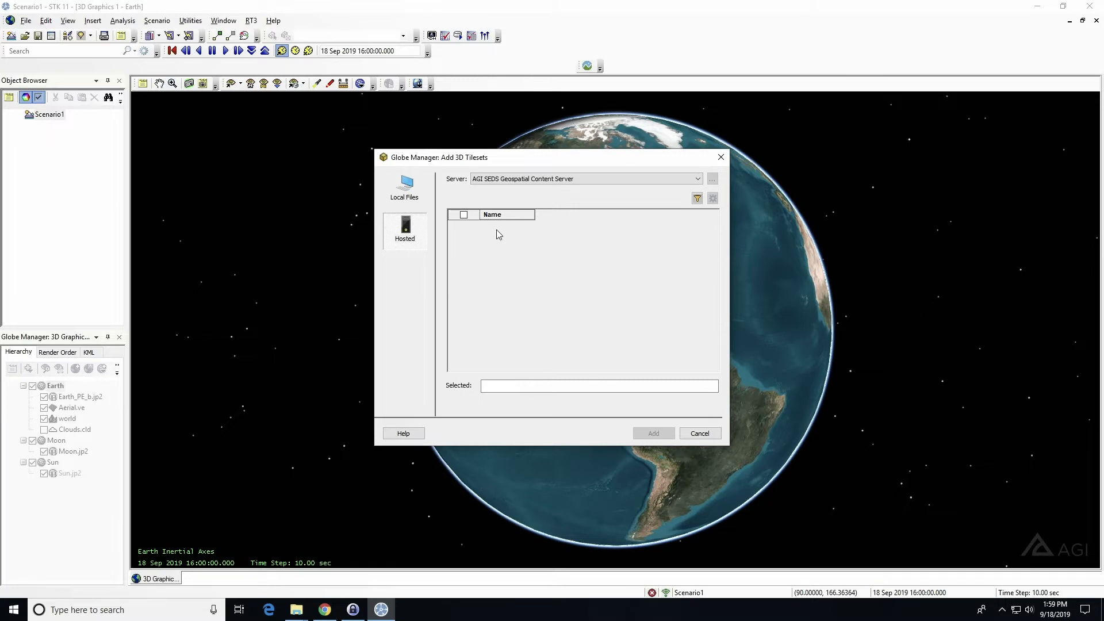
- Select the Cesium ion server, check AGI_HQ and add its tileset to the globe
{"action": "left_click", "coordinate": [696, 178]}
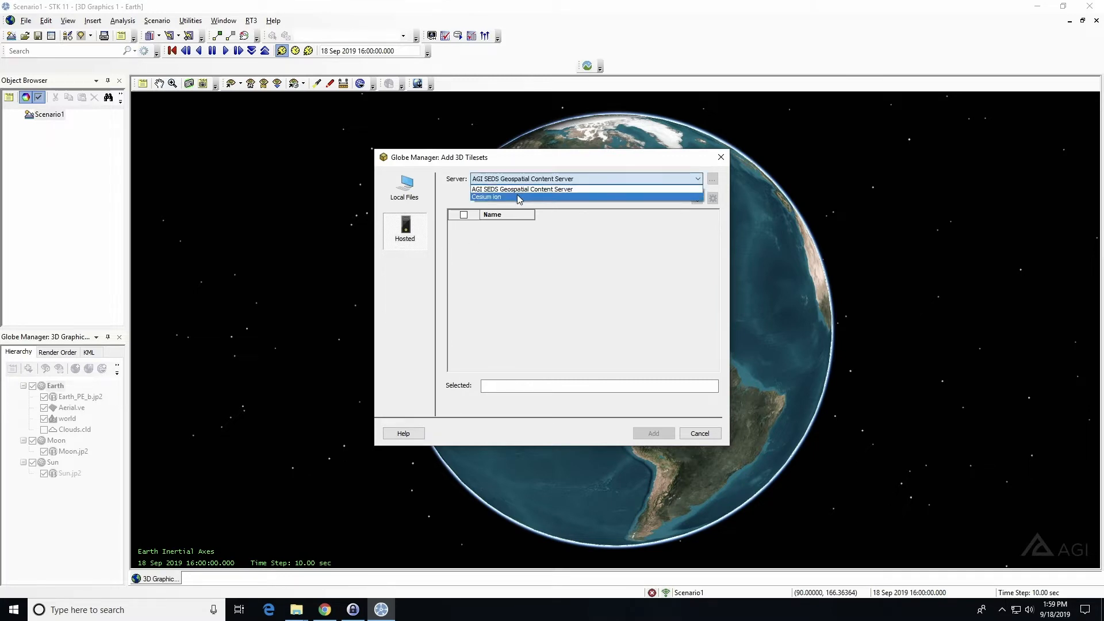
{"action": "left_click", "coordinate": [486, 197]}
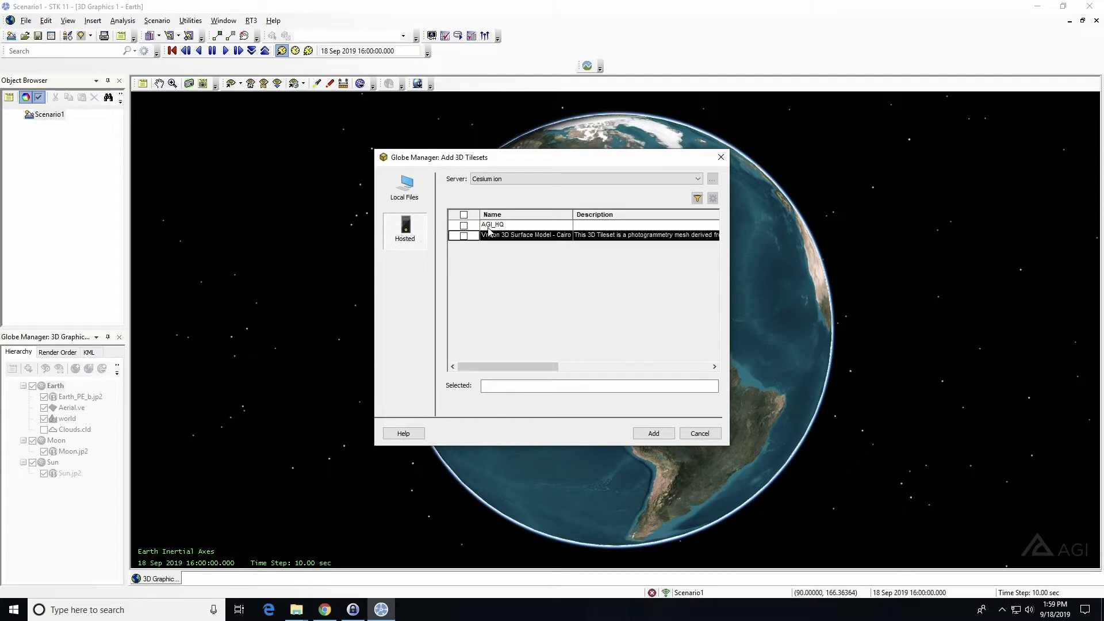
{"action": "left_click", "coordinate": [463, 224]}
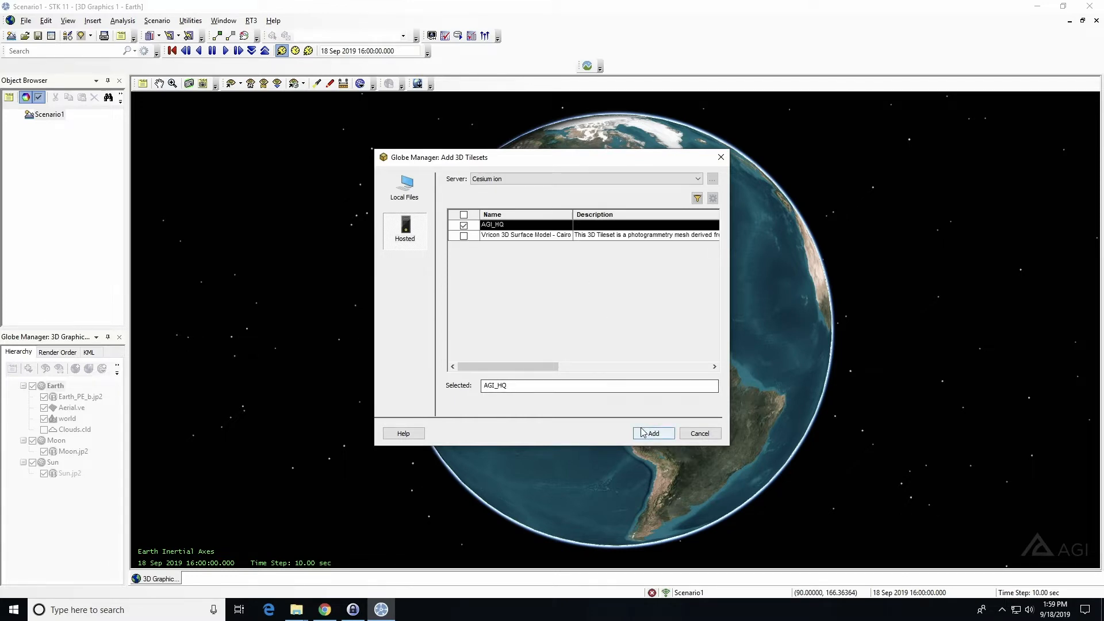
{"action": "left_click", "coordinate": [653, 434]}
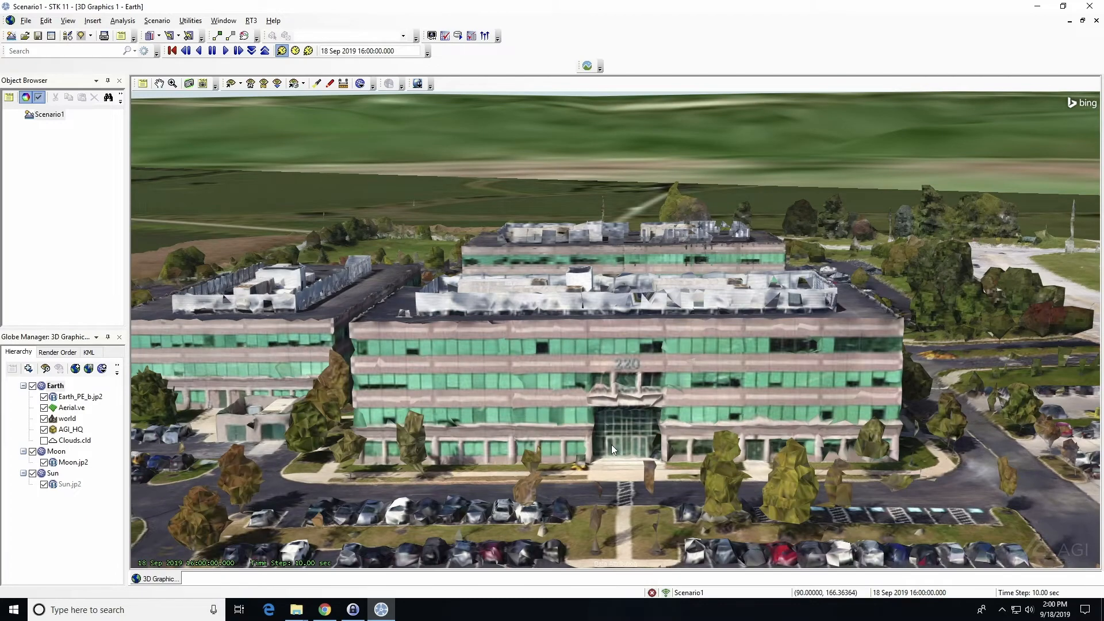
- Orbit the 3D view around the AGI headquarters buildings
{"action": "left_click_drag", "start_coordinate": [613, 450], "coordinate": [683, 441]}
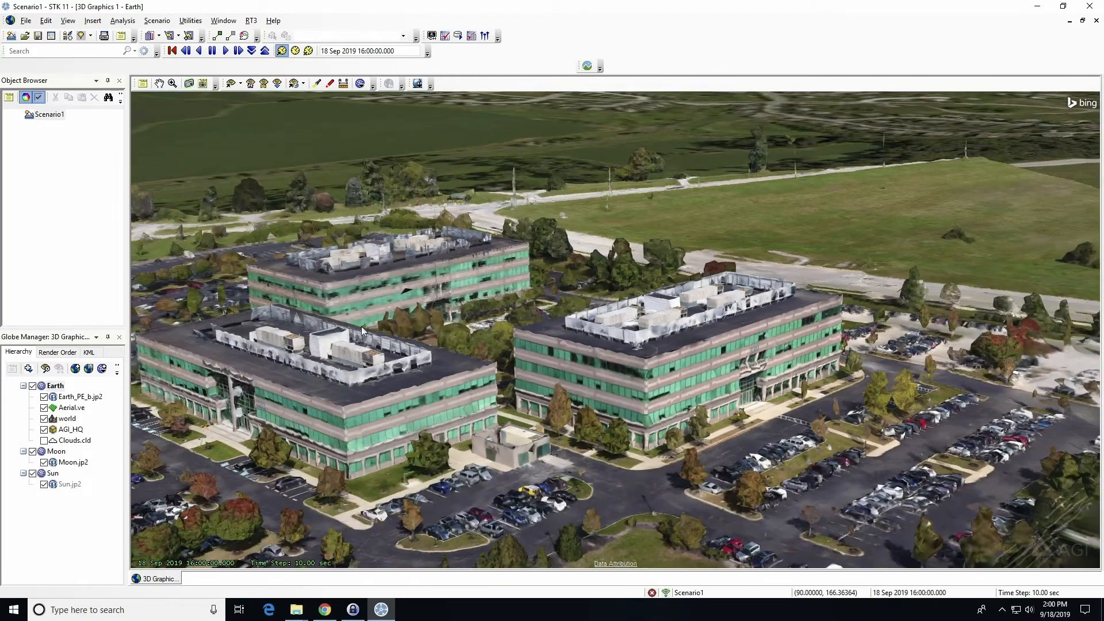
{"action": "left_click", "coordinate": [28, 368]}
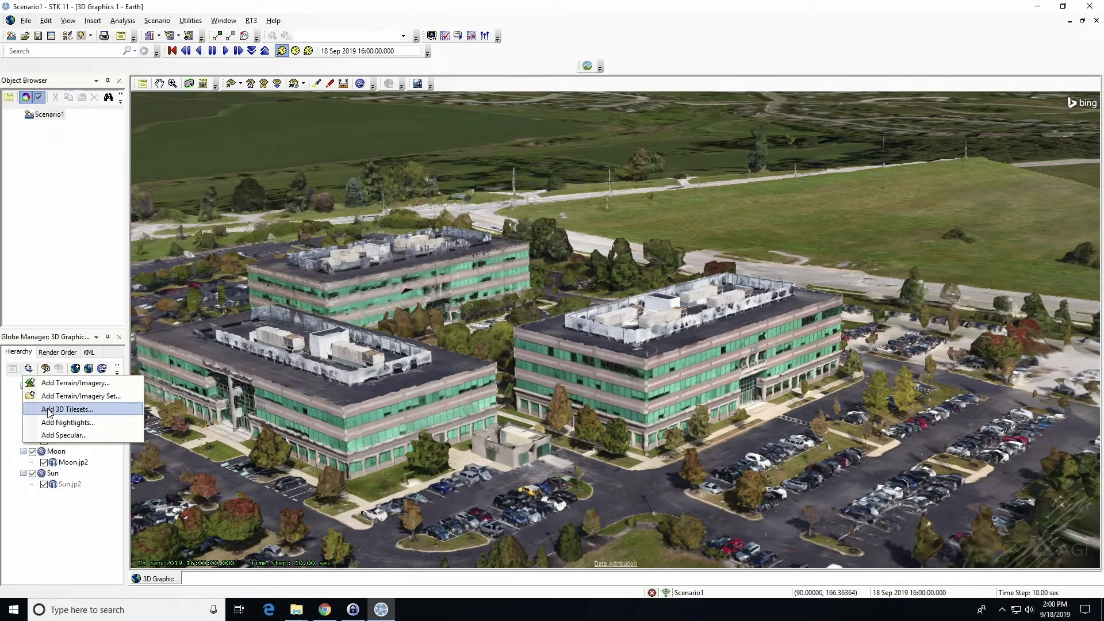
- Reopen Add 3D Tilesets, dismiss the SEDS login and list the Cesium ion tilesets
{"action": "left_click", "coordinate": [67, 409]}
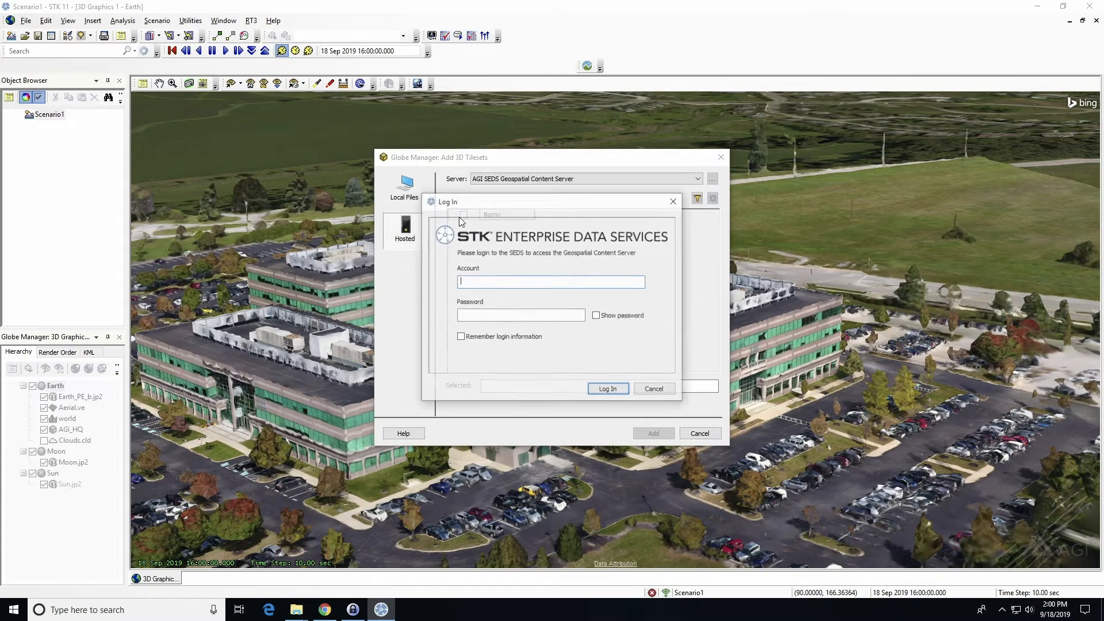
{"action": "left_click", "coordinate": [653, 389]}
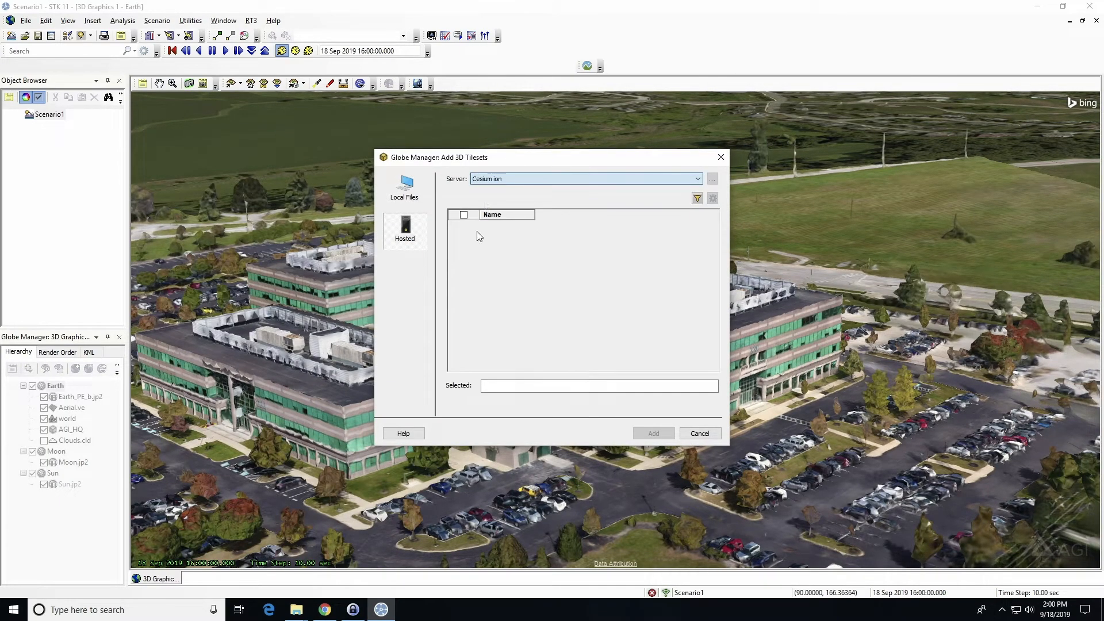
{"action": "left_click", "coordinate": [526, 224]}
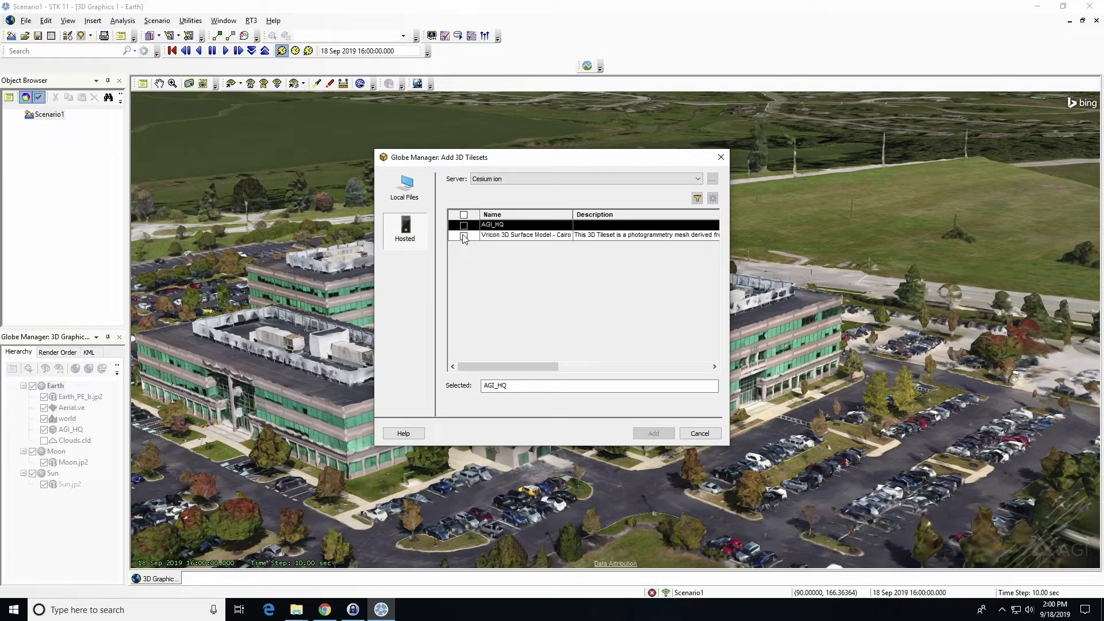